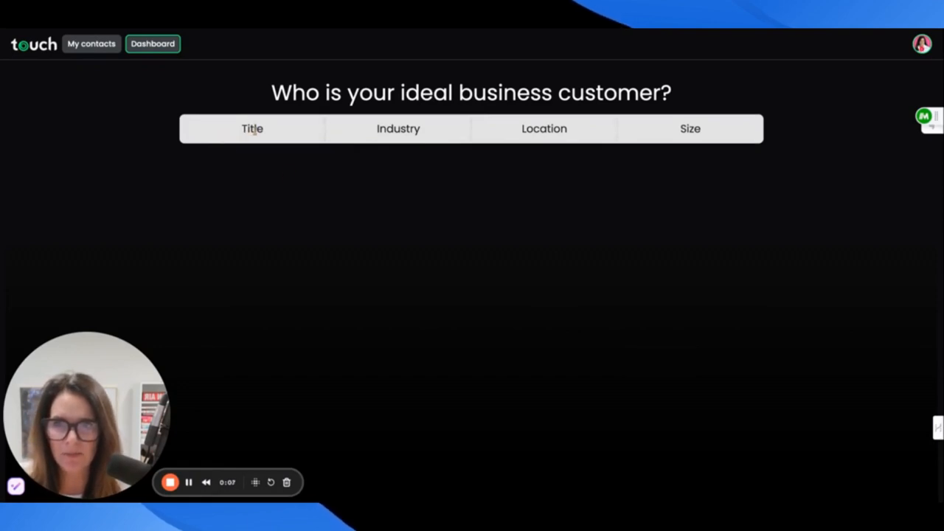
Step: Filter contacts to Chief Executive Officer, Professional Training & Coaching industry, Small (1-50) company size
{"action": "left_click", "coordinate": [251, 128]}
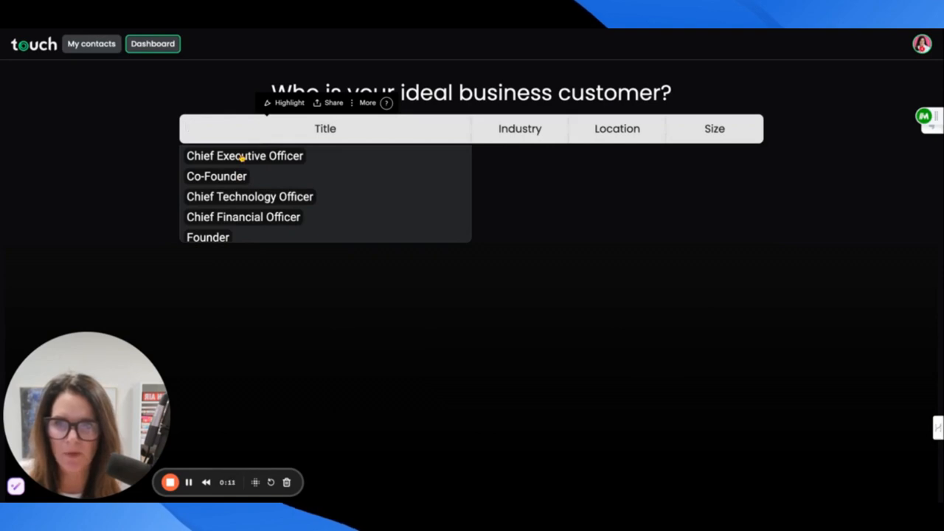
{"action": "left_click", "coordinate": [245, 156]}
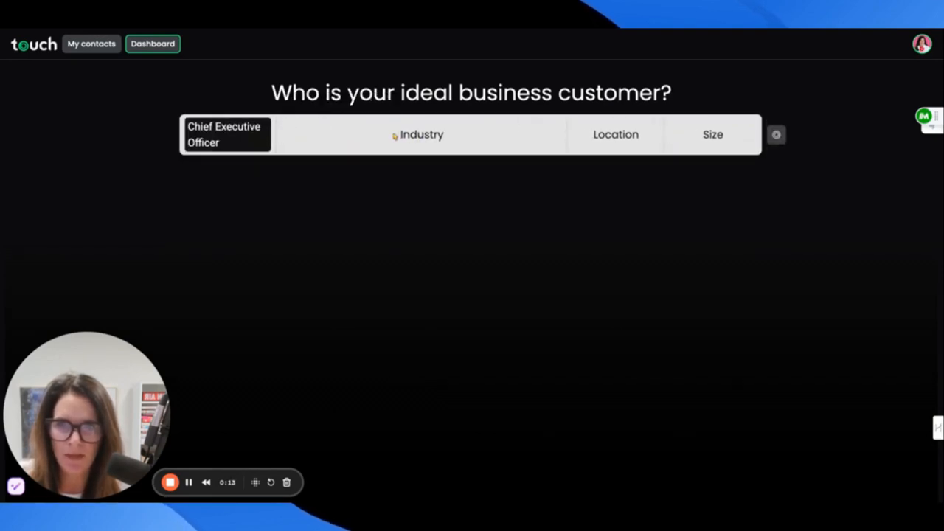
{"action": "type", "text": "coa"}
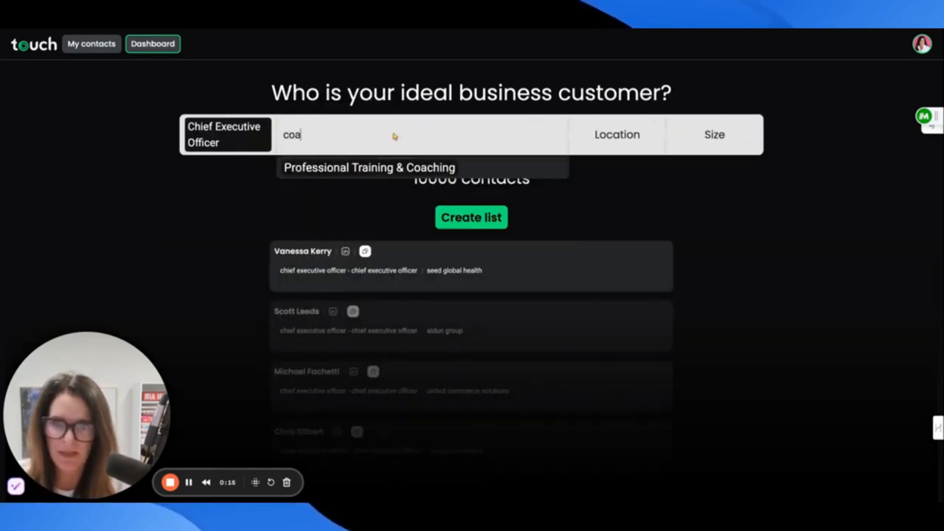
{"action": "left_click", "coordinate": [357, 168]}
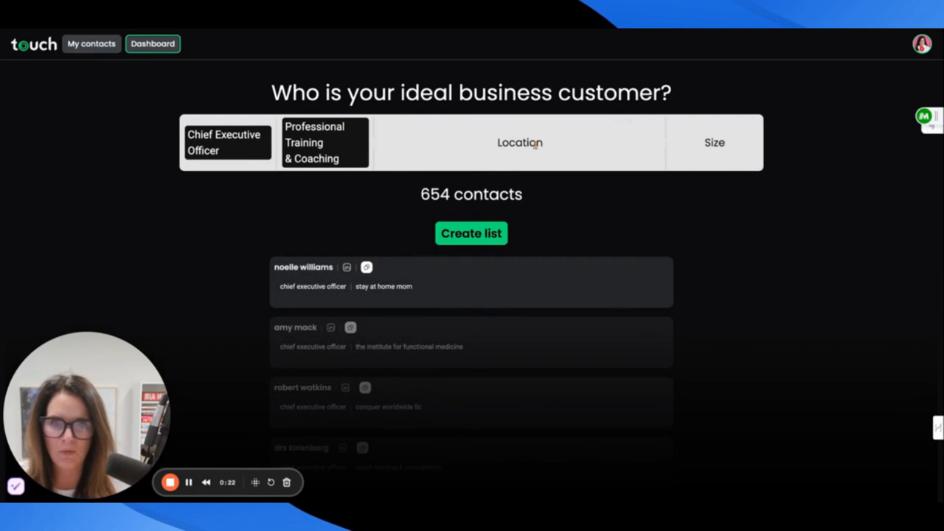
{"action": "mouse_move", "coordinate": [544, 139]}
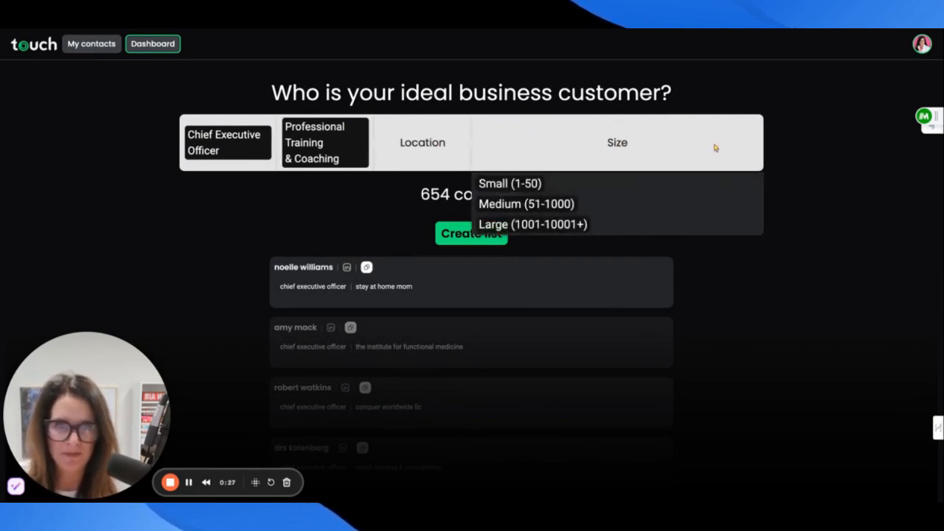
{"action": "left_click", "coordinate": [511, 183]}
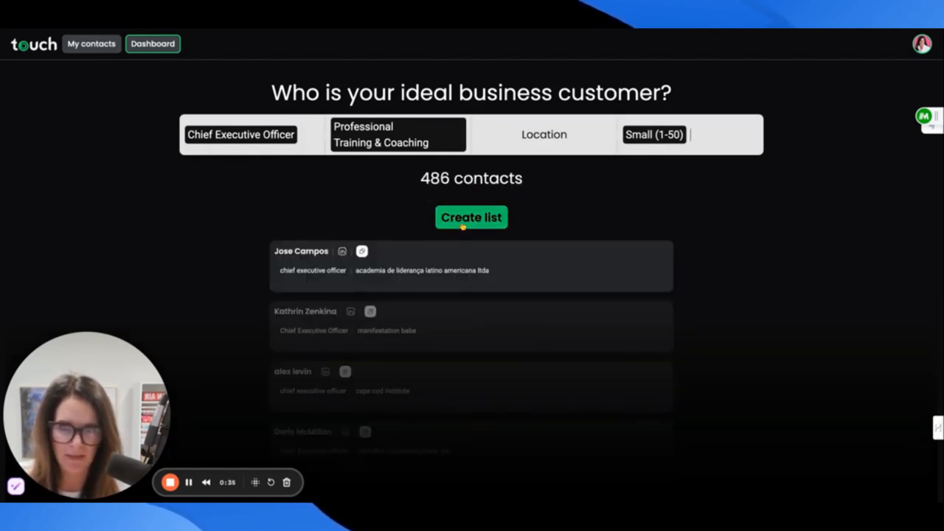
Step: Create a list from the 486 filtered contacts, opening the sender profile form
{"action": "left_click", "coordinate": [470, 217]}
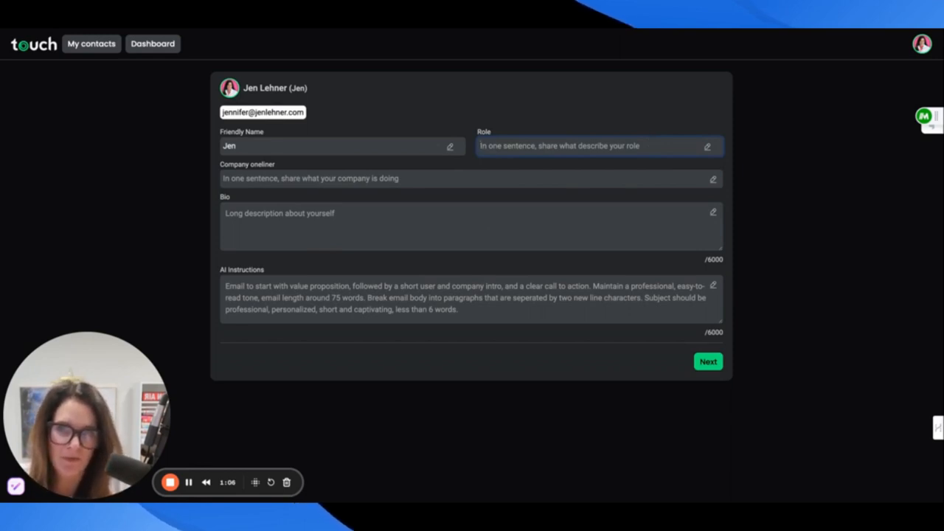
Step: Enter the role as 'AI Consultant and business strategist'
{"action": "type", "text": "AI"}
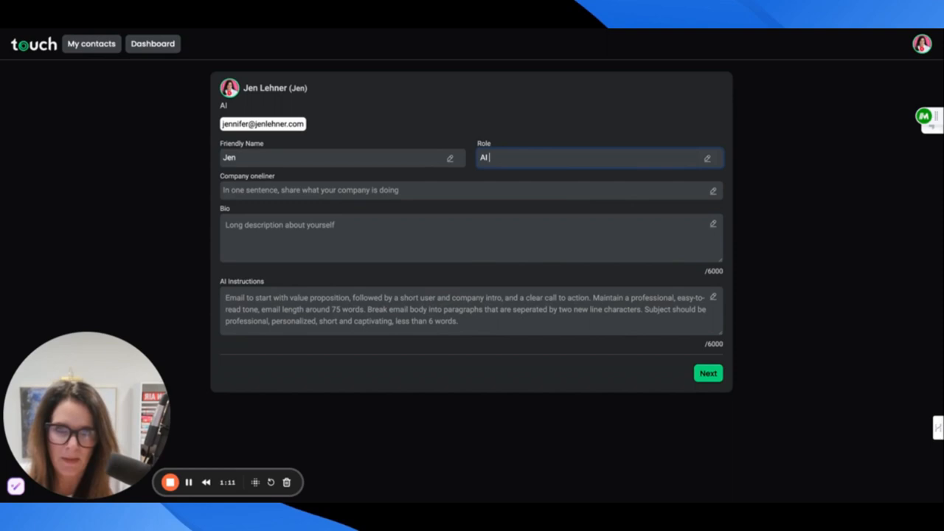
{"action": "type", "text": "Consultat"}
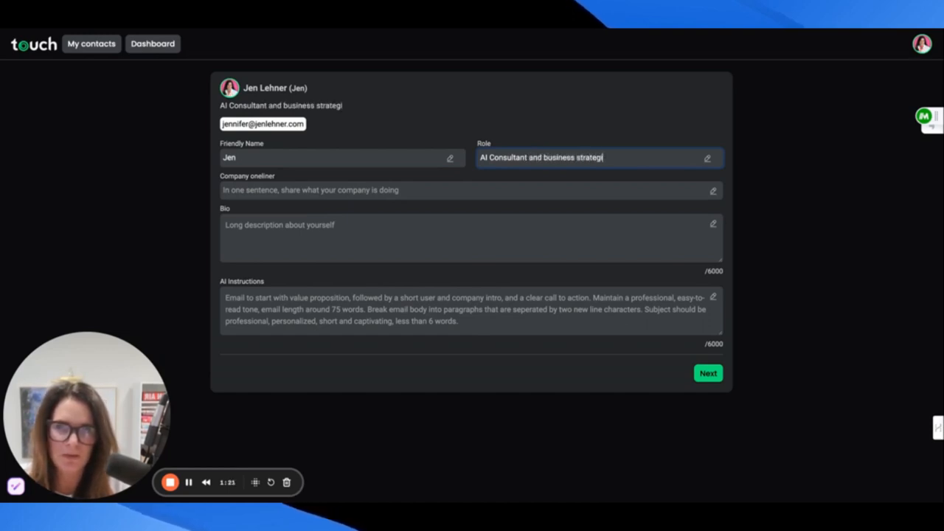
{"action": "type", "text": "st"}
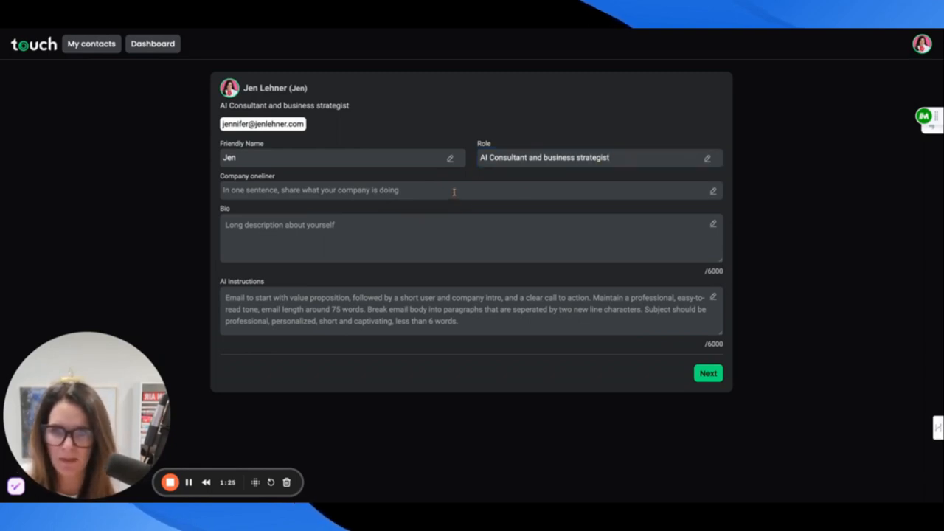
Step: Enter the one-liner 'I help coaches and subject matter experts grow their service based ... smart systems'
{"action": "type", "text": "I help coaches"}
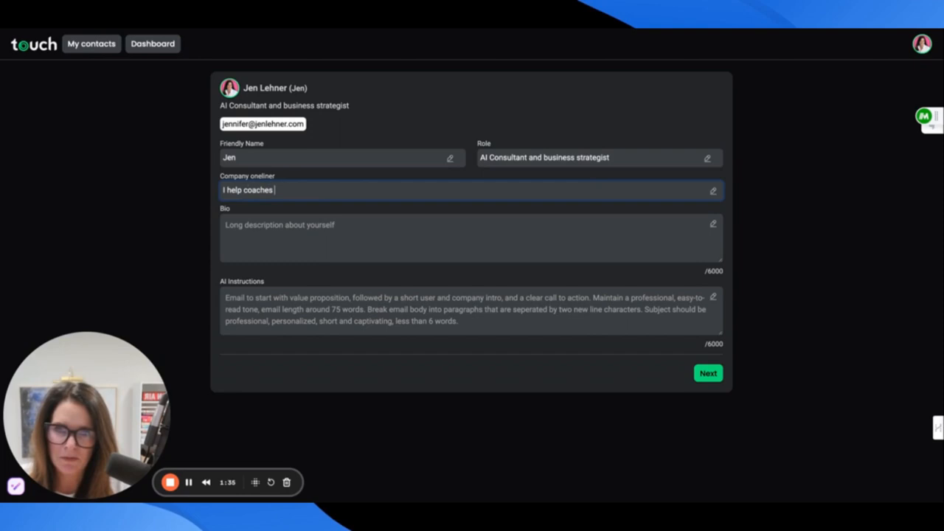
{"action": "type", "text": "and subject"}
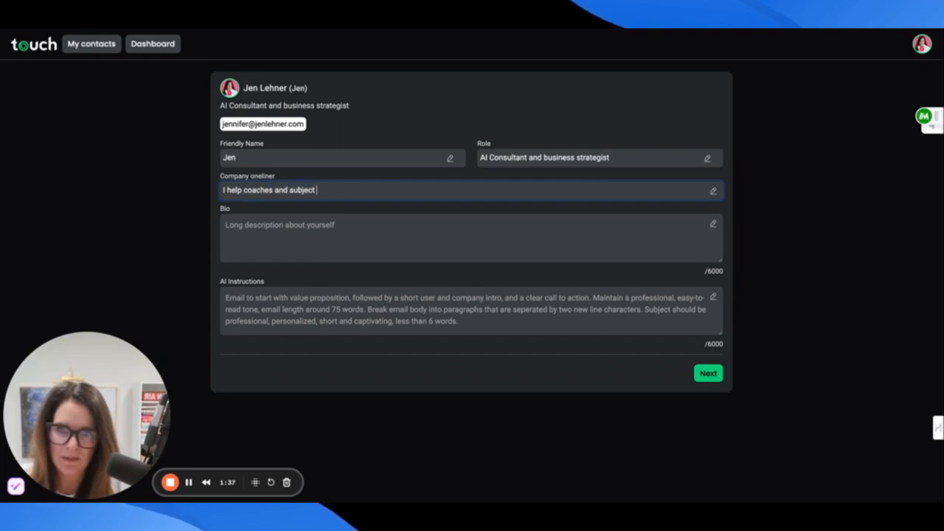
{"action": "type", "text": "matter"}
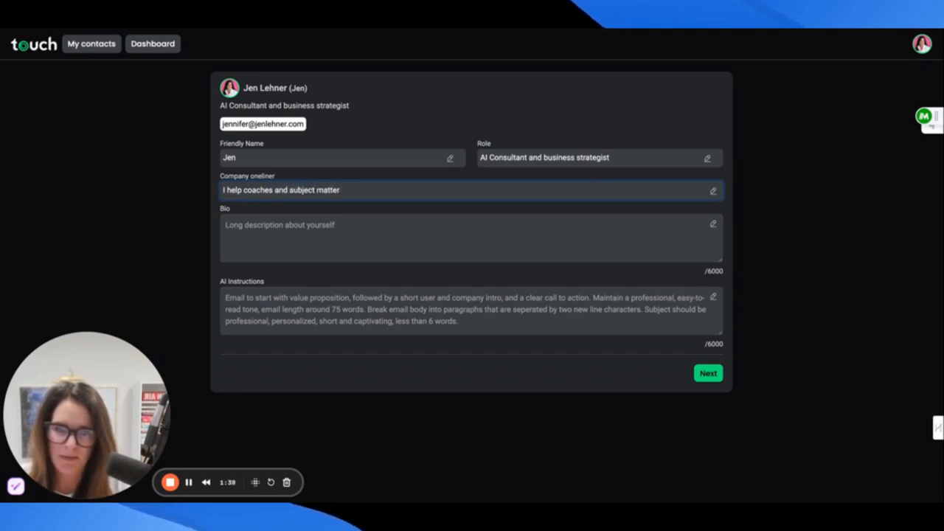
{"action": "type", "text": "experts"}
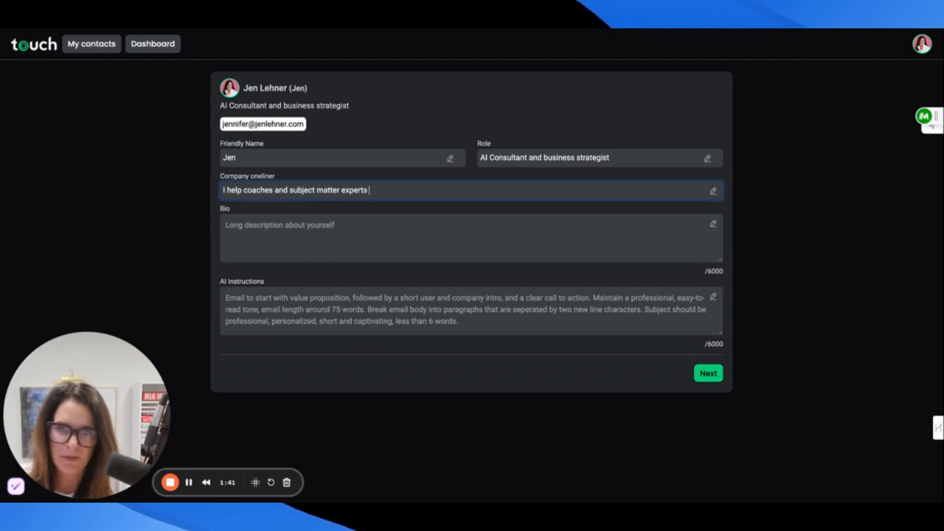
{"action": "type", "text": "grow their s"}
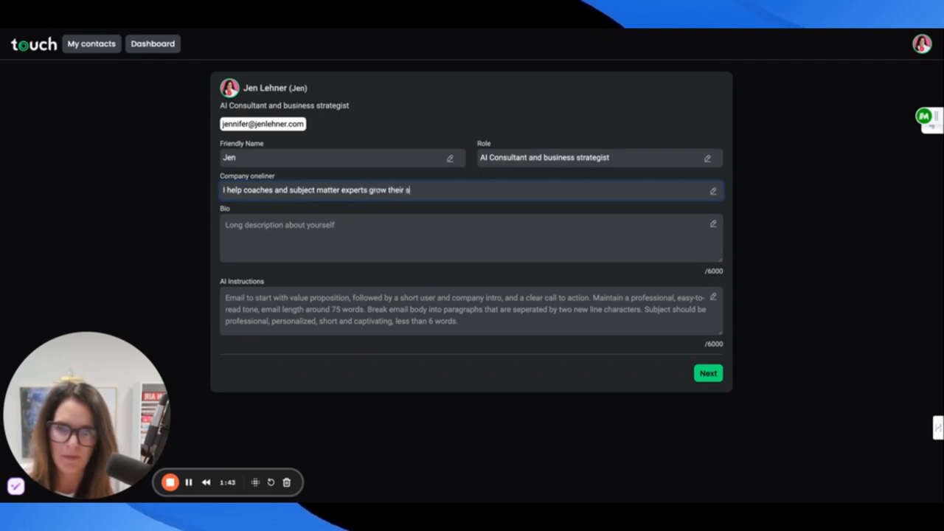
{"action": "type", "text": "ervice based business with"}
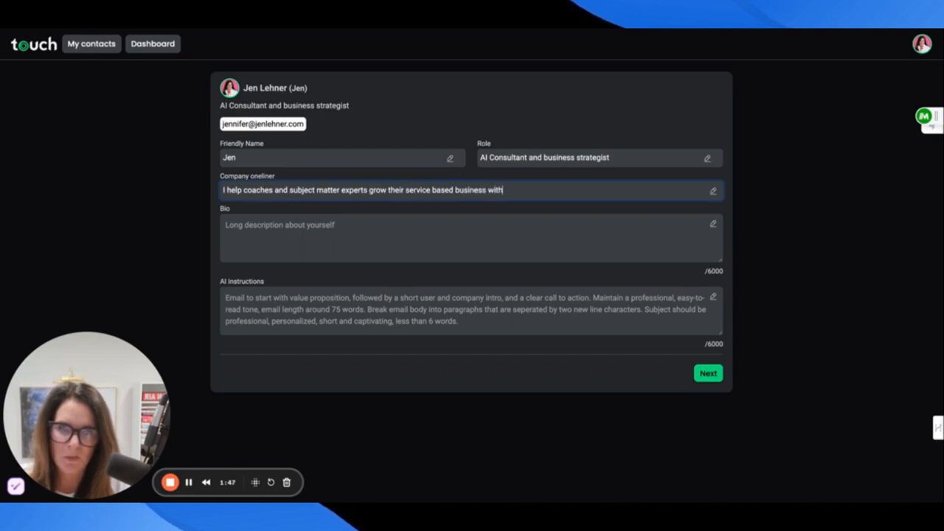
{"action": "type", "text": "smart system"}
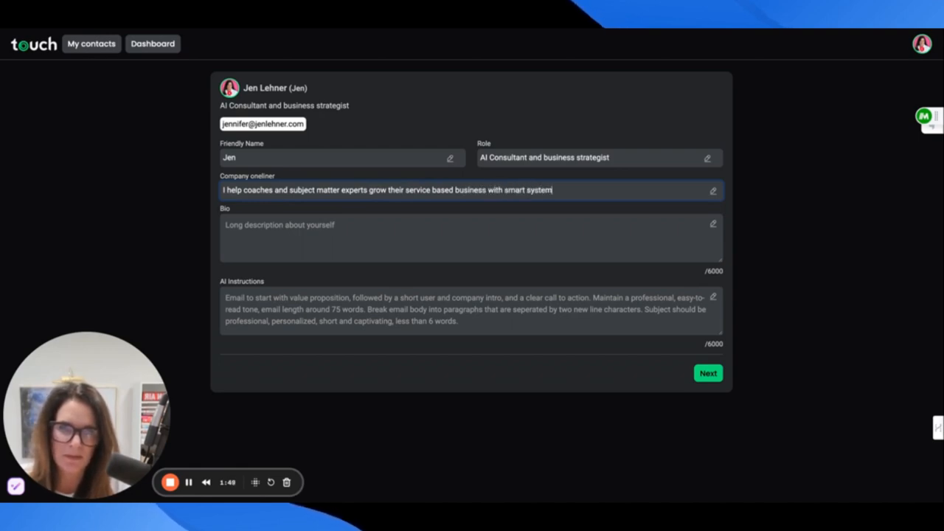
{"action": "left_click", "coordinate": [419, 226]}
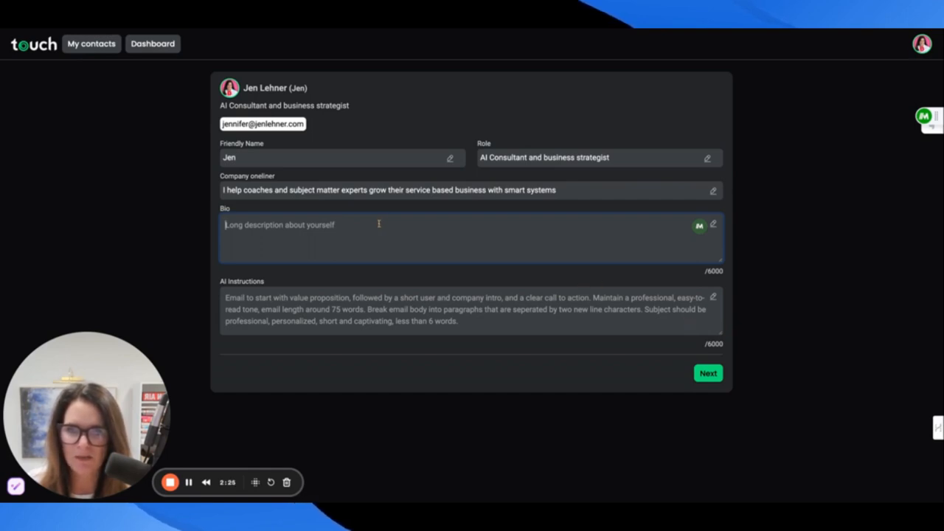
{"action": "mouse_move", "coordinate": [211, 413]}
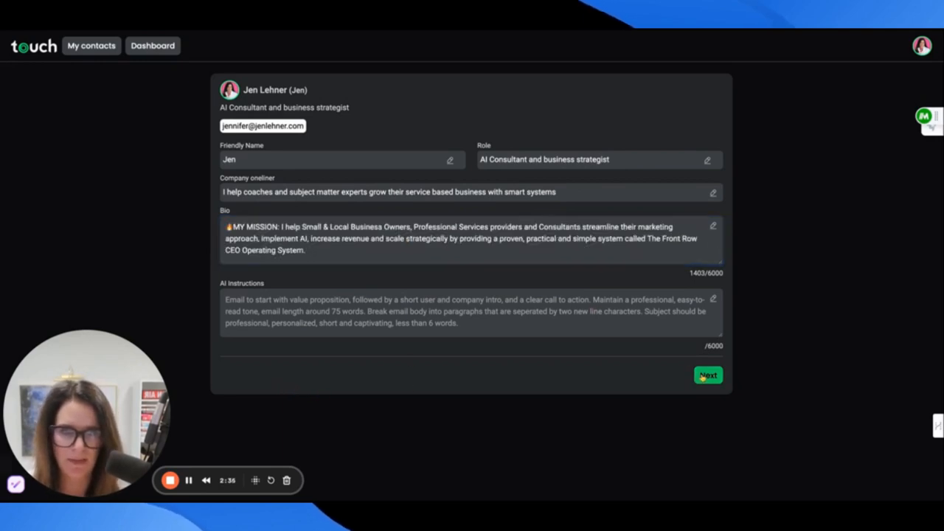
{"action": "left_click", "coordinate": [91, 44]}
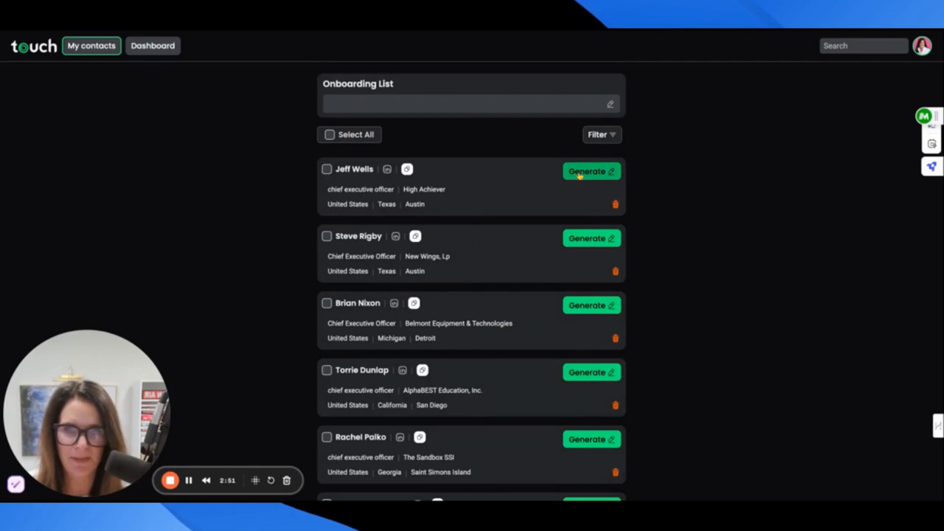
{"action": "left_click", "coordinate": [587, 171]}
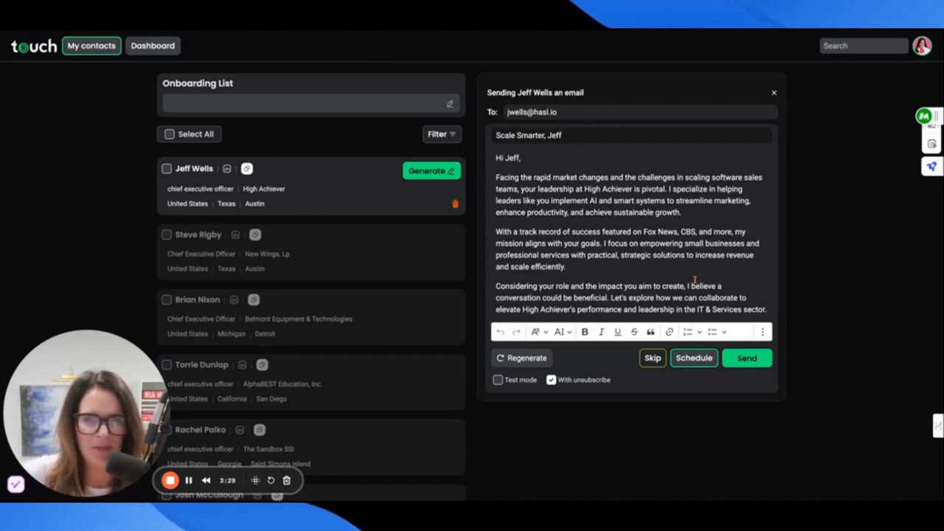
{"action": "scroll", "scroll_direction": "down", "scroll_amount": 3}
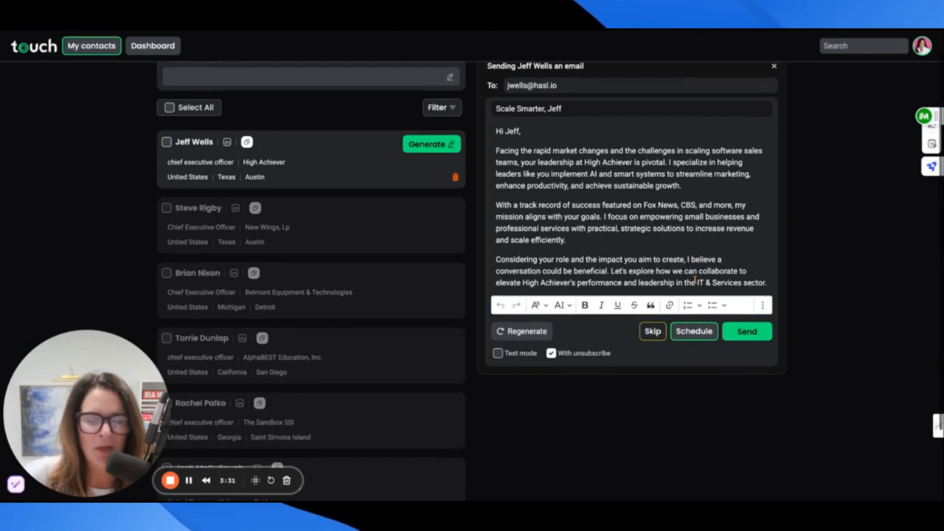
{"action": "mouse_move", "coordinate": [722, 260]}
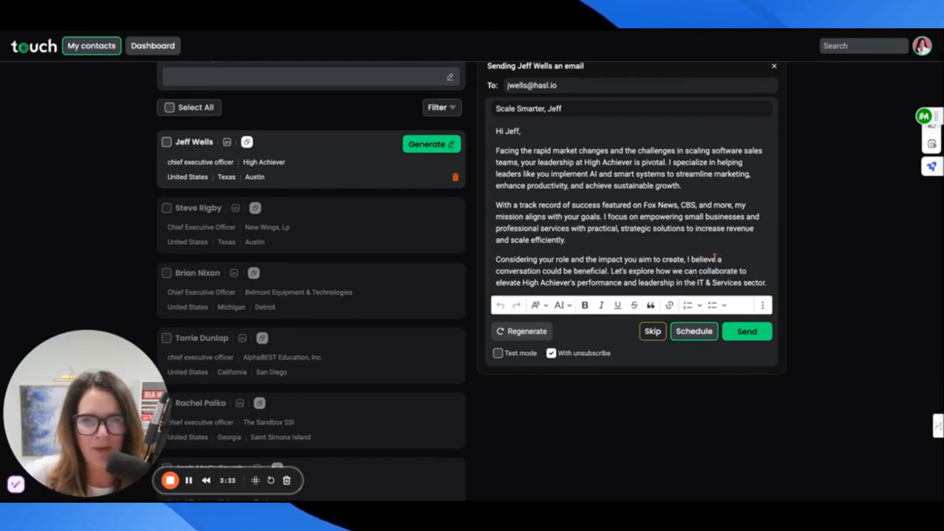
{"action": "mouse_move", "coordinate": [733, 262]}
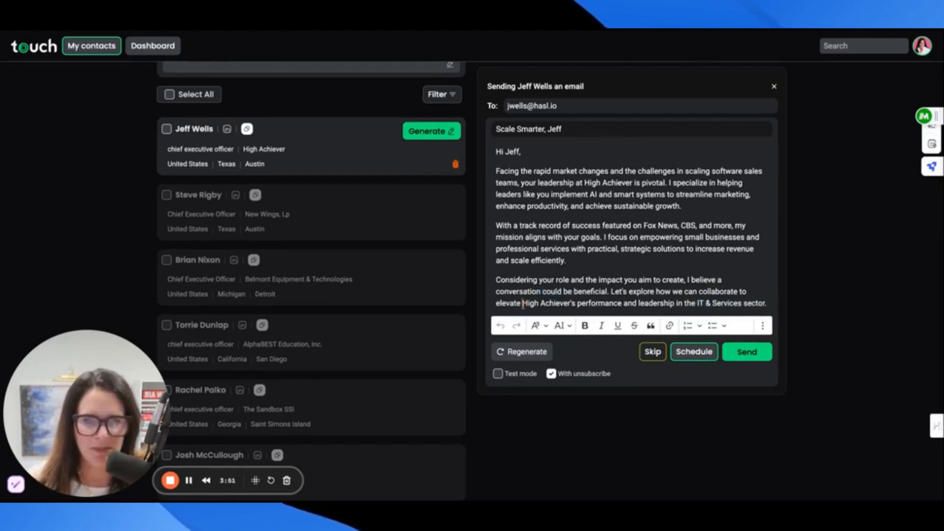
{"action": "double_click", "coordinate": [531, 310]}
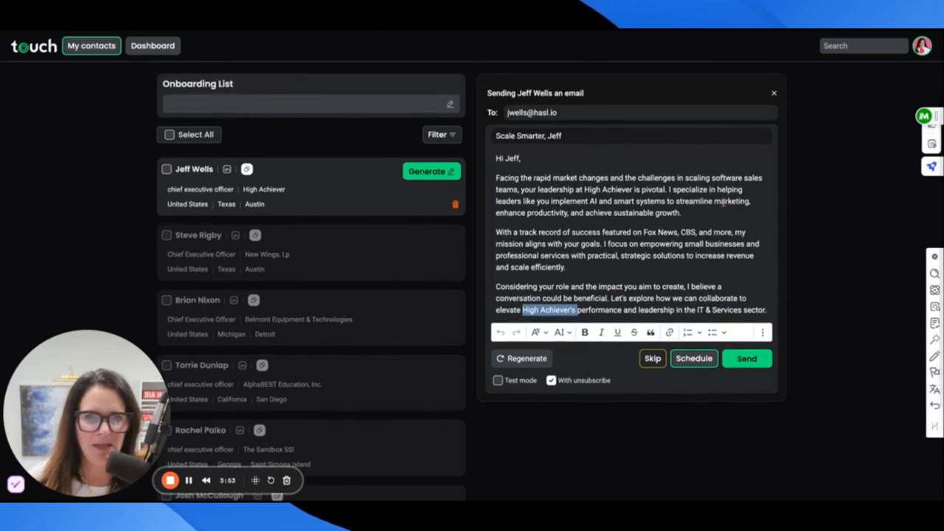
{"action": "left_click_drag", "start_coordinate": [715, 177], "coordinate": [681, 189]}
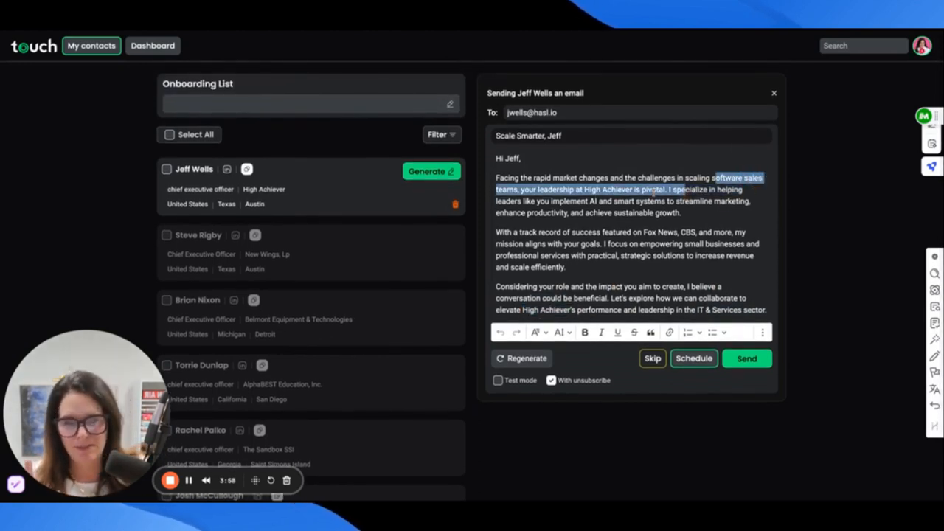
{"action": "mouse_move", "coordinate": [381, 183]}
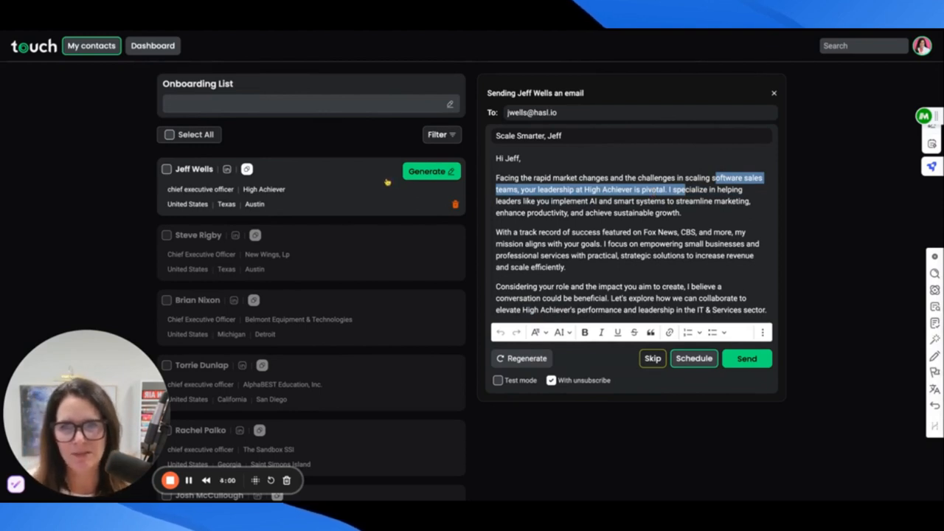
{"action": "mouse_move", "coordinate": [299, 192]}
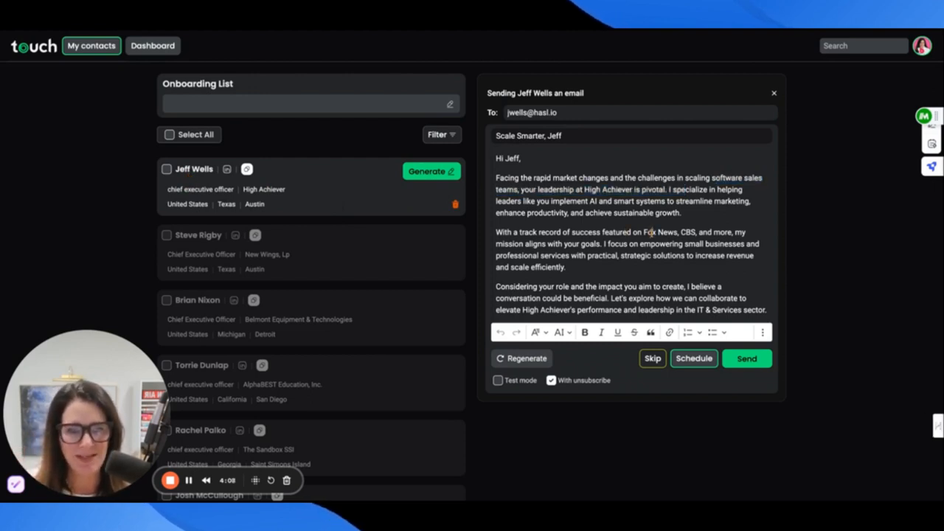
{"action": "scroll", "scroll_direction": "down", "scroll_amount": 3}
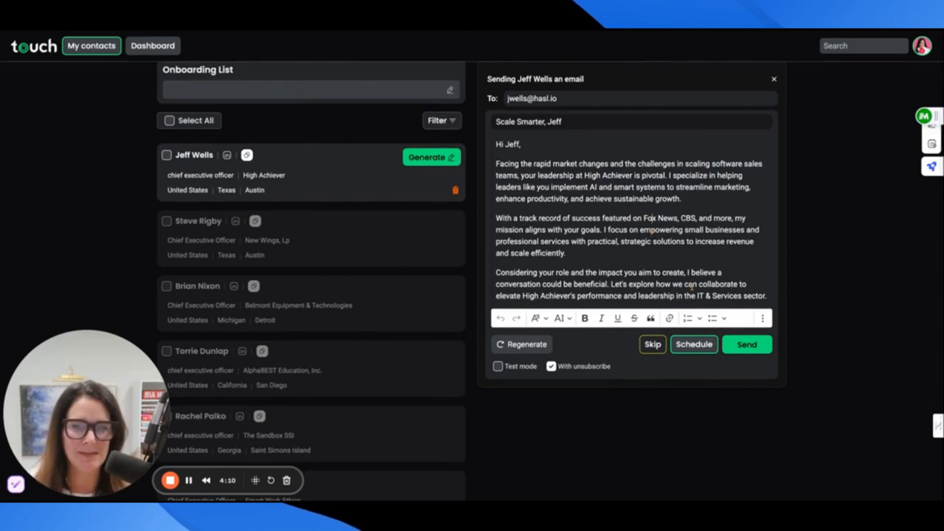
{"action": "mouse_move", "coordinate": [448, 203]}
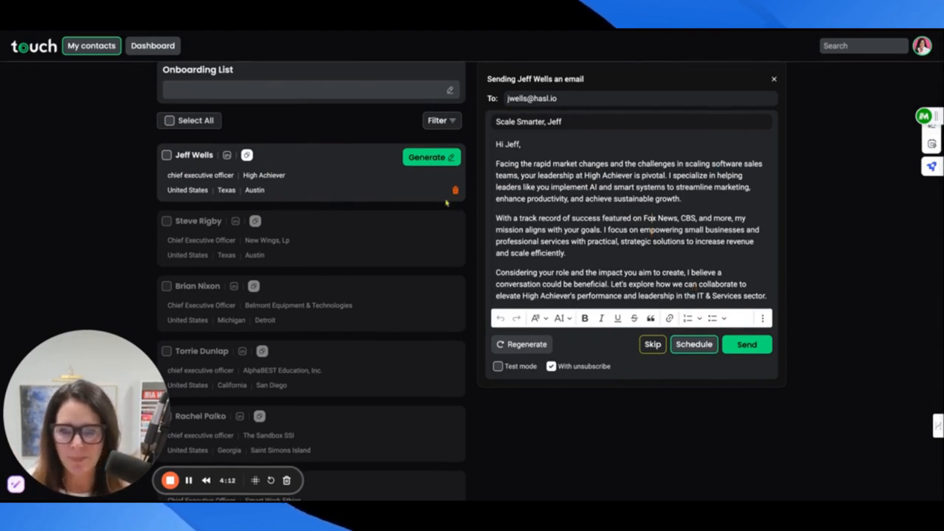
{"action": "scroll", "scroll_direction": "down", "scroll_amount": 3}
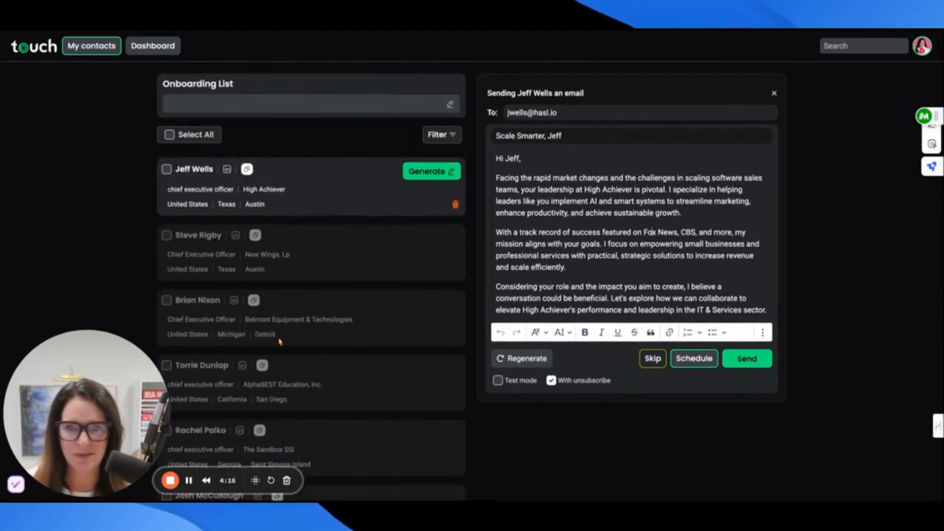
{"action": "mouse_move", "coordinate": [338, 342]}
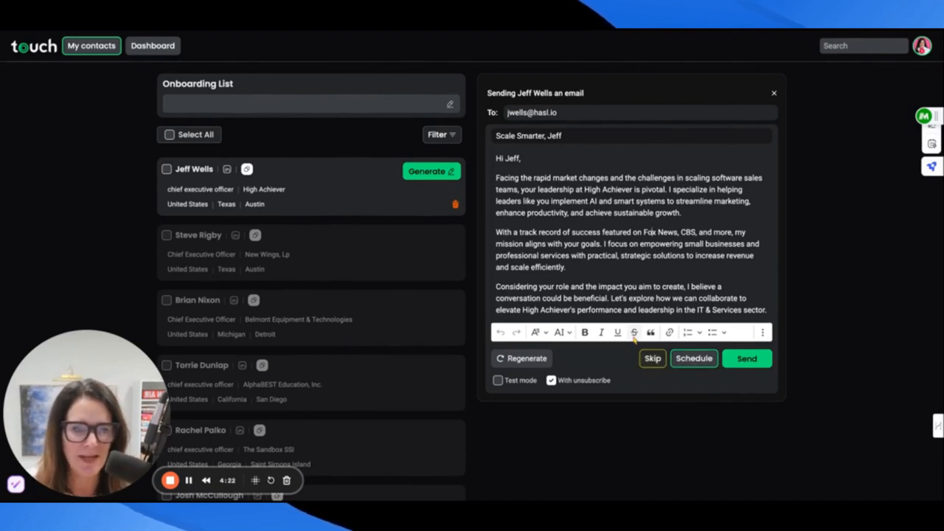
{"action": "left_click", "coordinate": [694, 359]}
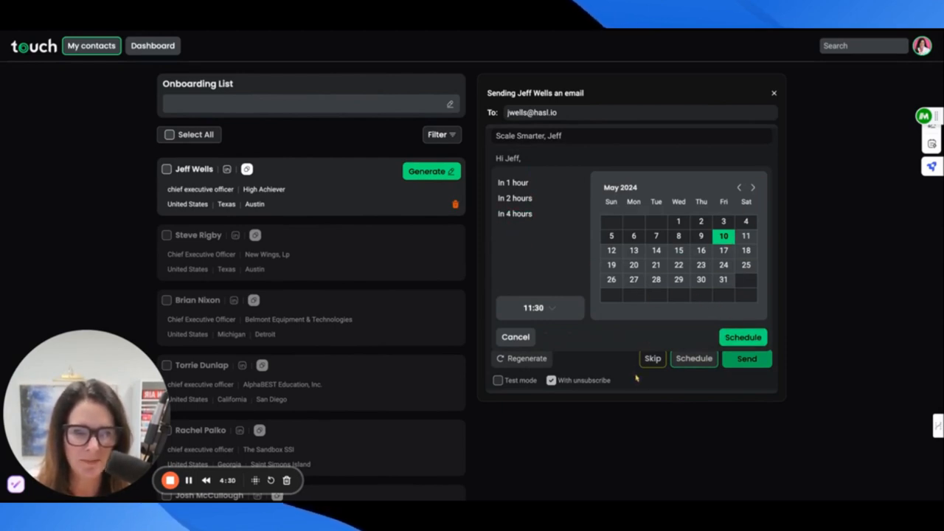
{"action": "left_click", "coordinate": [773, 93]}
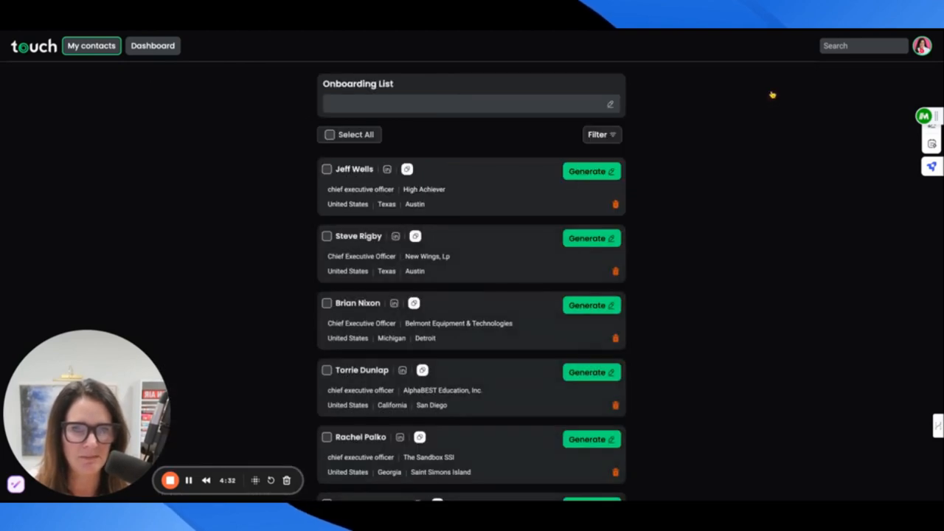
{"action": "mouse_move", "coordinate": [34, 66]}
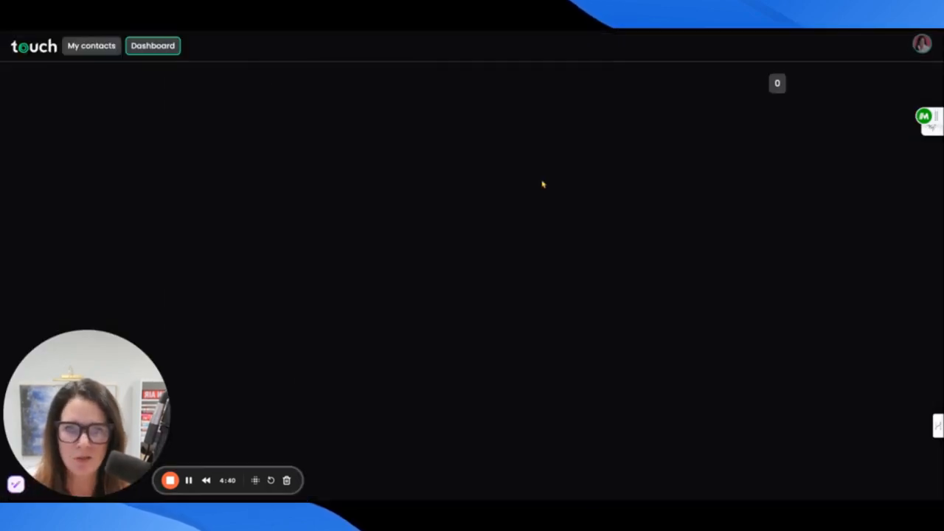
{"action": "left_click", "coordinate": [153, 44]}
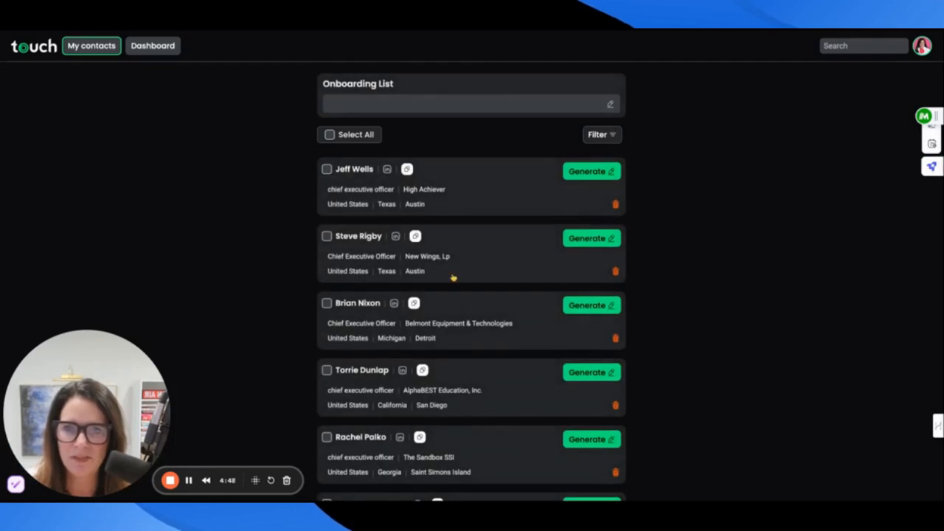
{"action": "scroll", "scroll_direction": "down", "scroll_amount": 3}
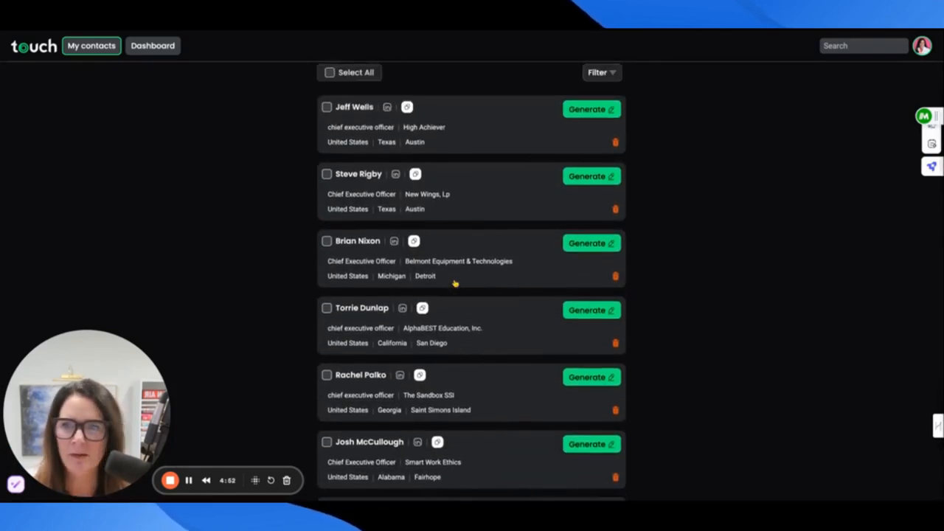
{"action": "mouse_move", "coordinate": [765, 72]}
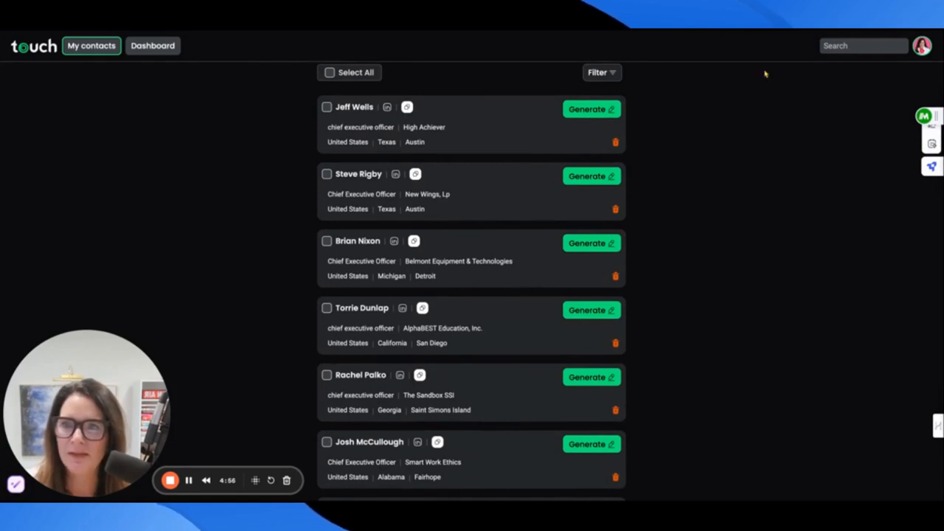